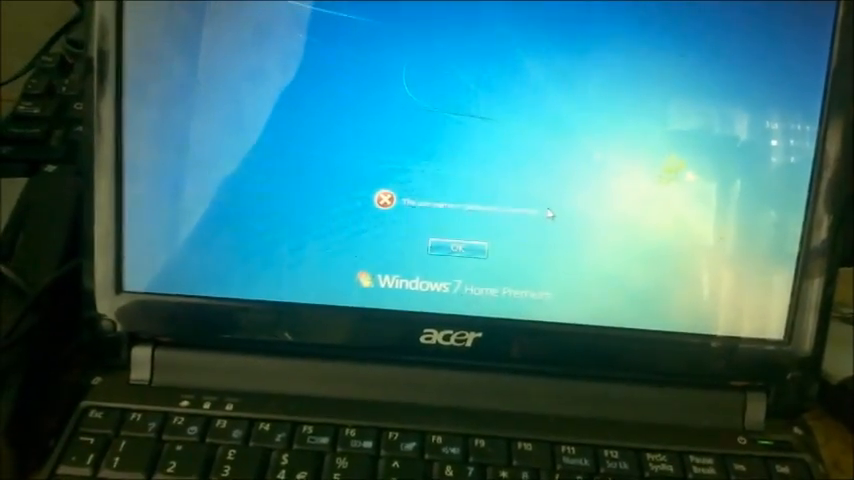
- Dismiss the failed-logon error message on the Windows 7 logon screen
{"action": "left_click", "coordinate": [454, 248]}
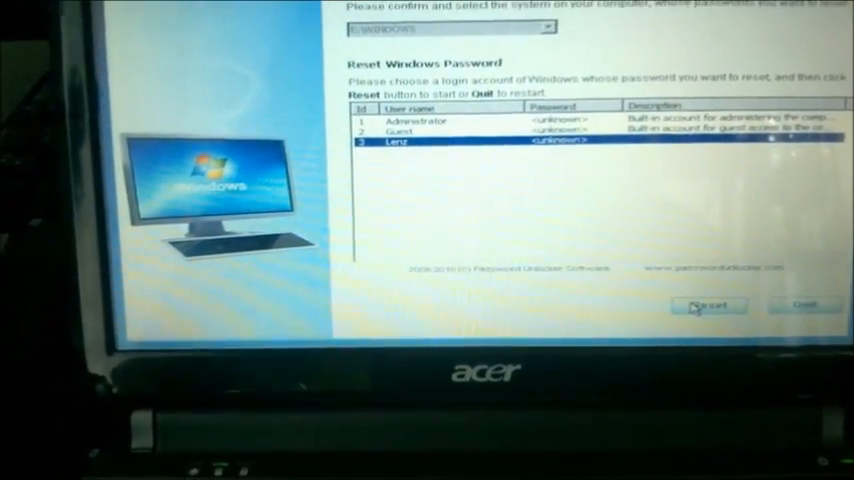
- Reset the Lenz account's password and confirm with YES
{"action": "left_click", "coordinate": [708, 306]}
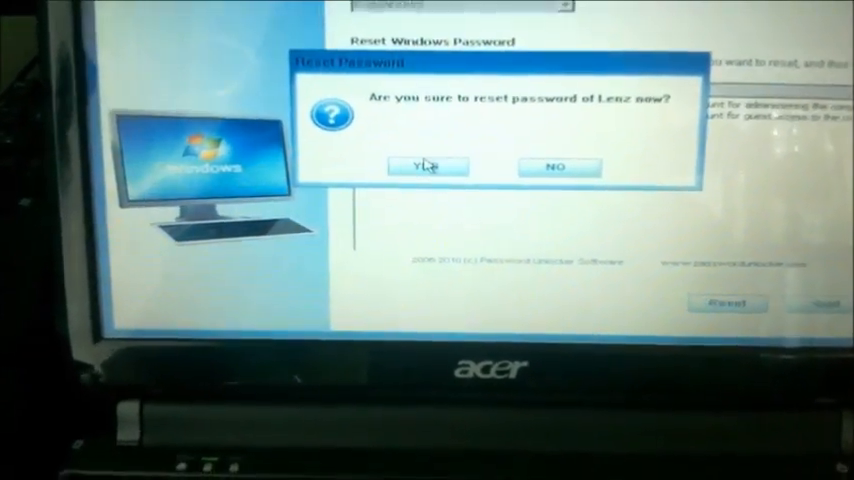
{"action": "left_click", "coordinate": [428, 164]}
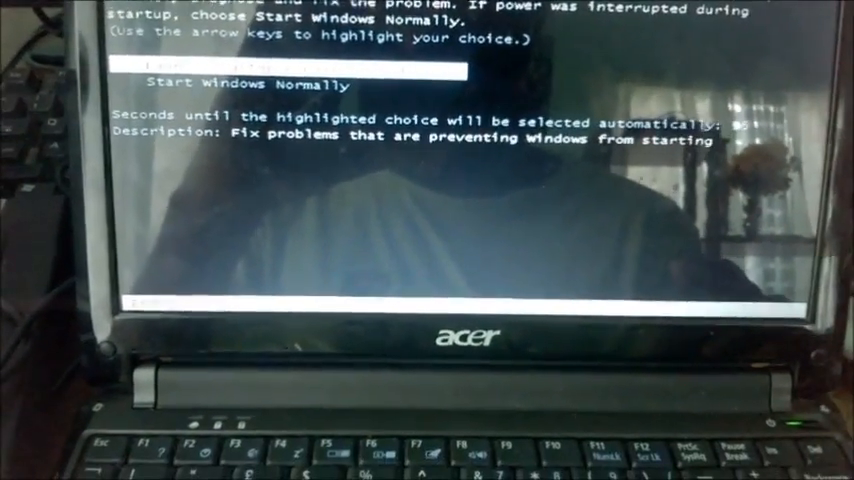
- Highlight Launch Startup Repair (recommended) instead of Start Windows Normally
{"action": "key", "text": "Up"}
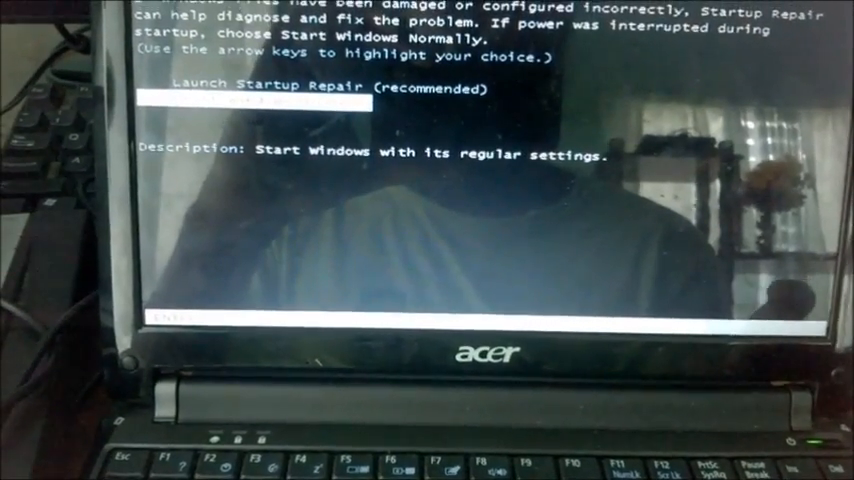